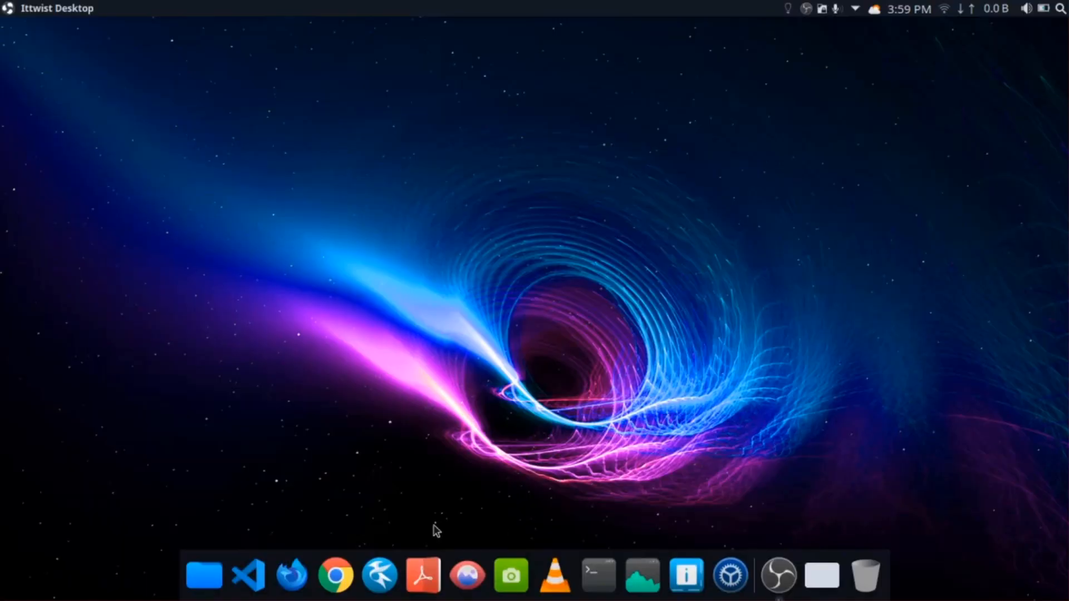
- Run 'sudo apt-get install python3' in a new Konsole window and submit the sudo password
{"action": "left_click", "coordinate": [597, 579]}
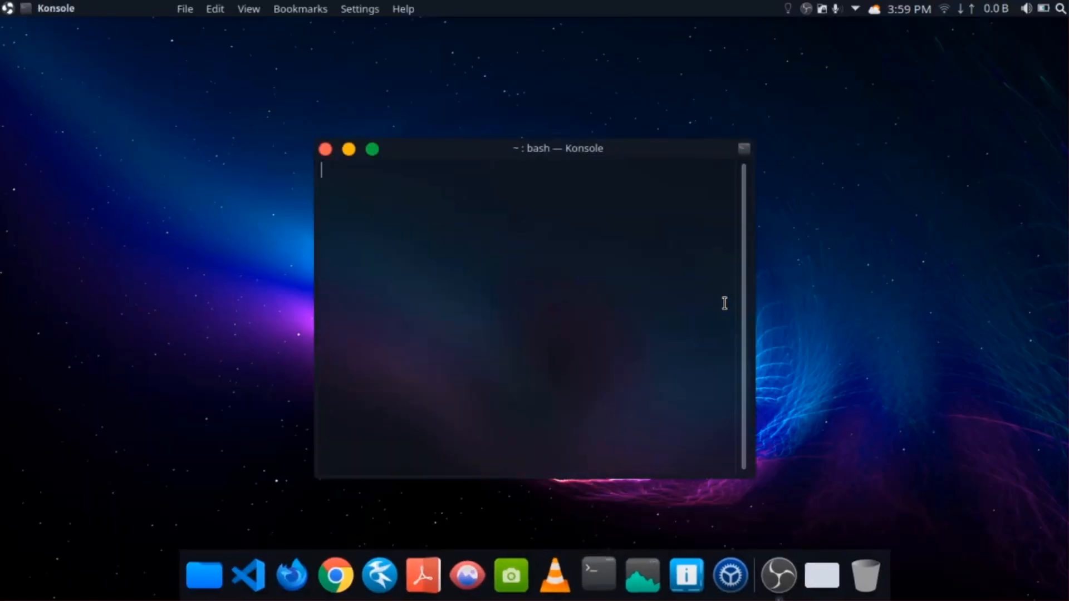
{"action": "mouse_move", "coordinate": [534, 274]}
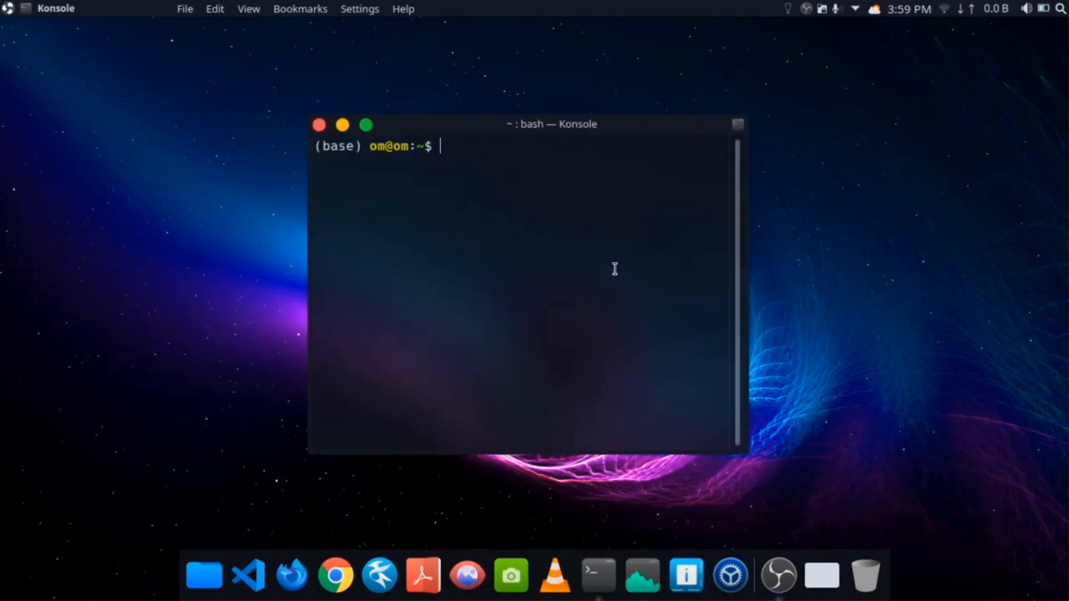
{"action": "type", "text": "sudo ap"}
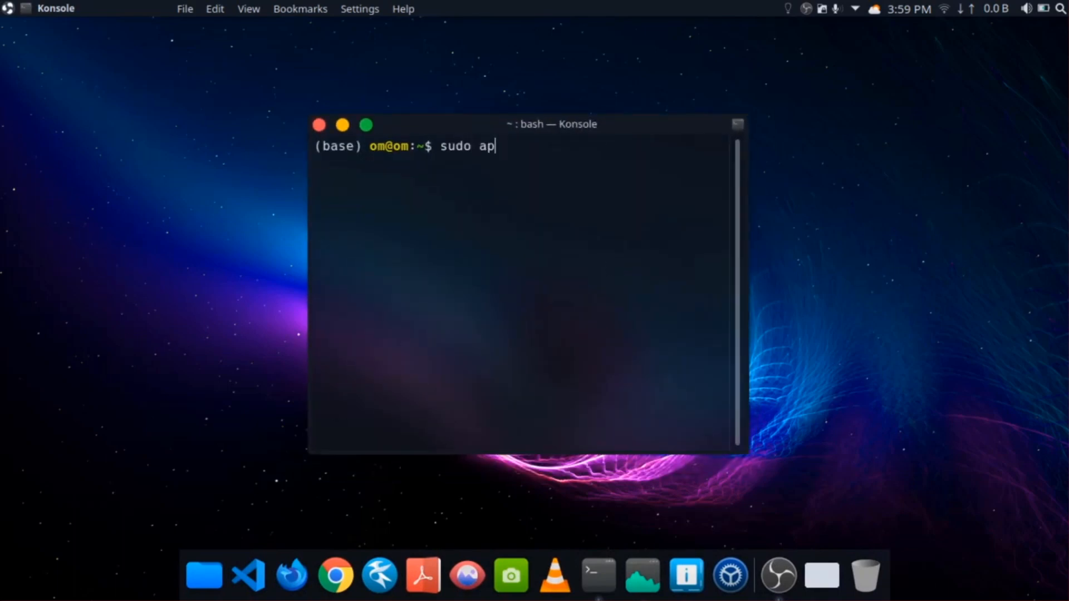
{"action": "type", "text": "t-get in"}
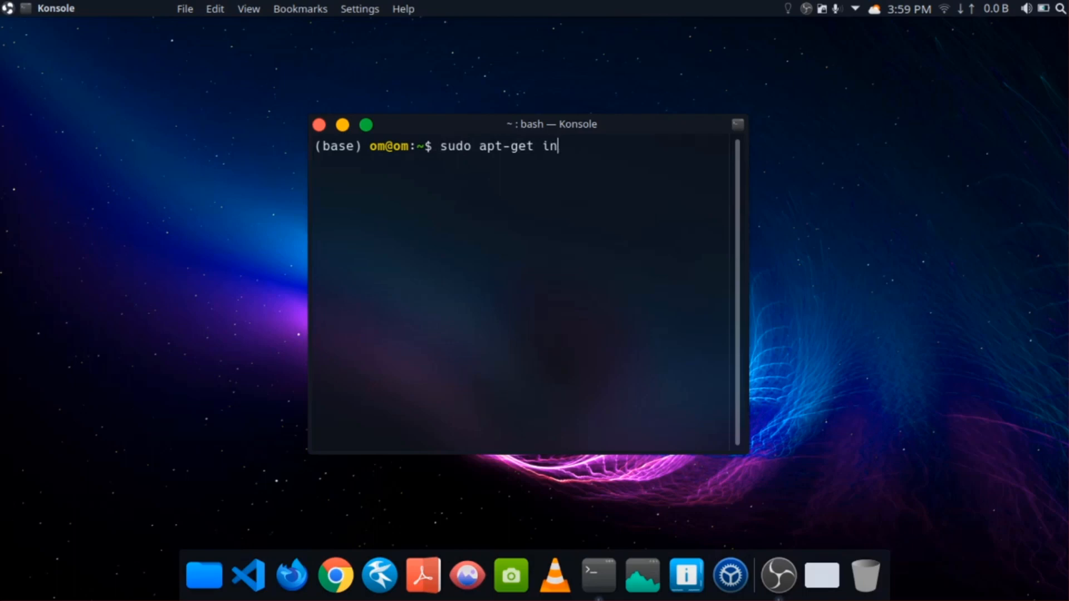
{"action": "type", "text": "stall pyth"}
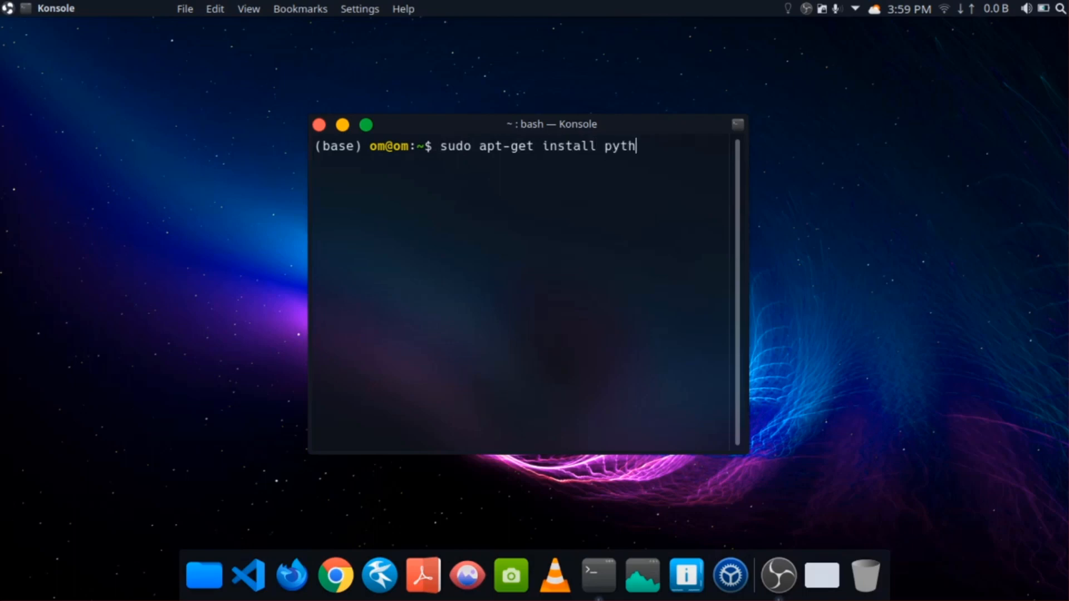
{"action": "key", "text": "Return"}
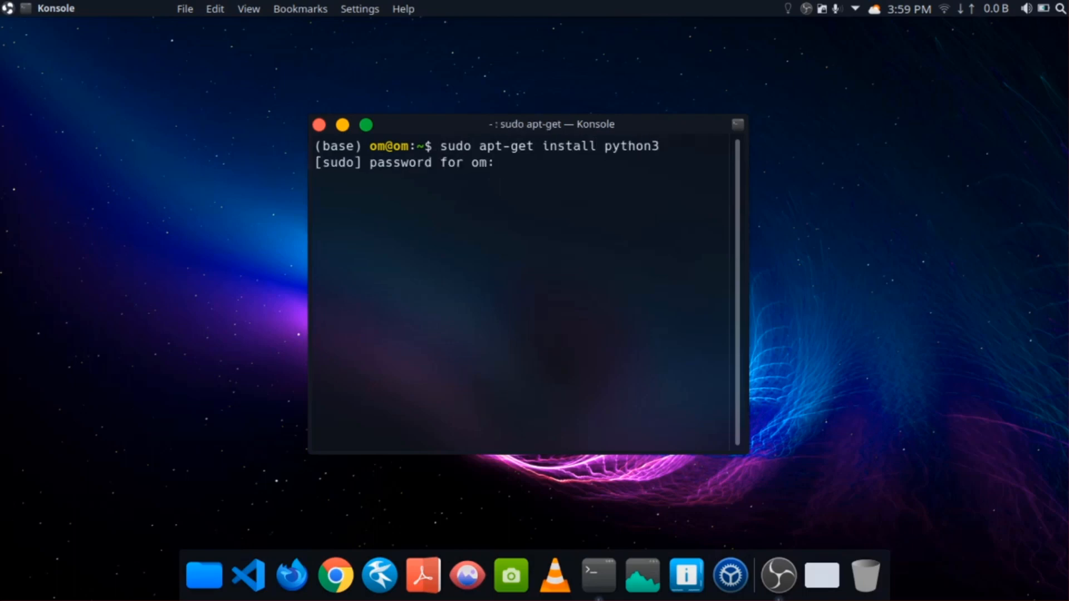
{"action": "key", "text": "Return"}
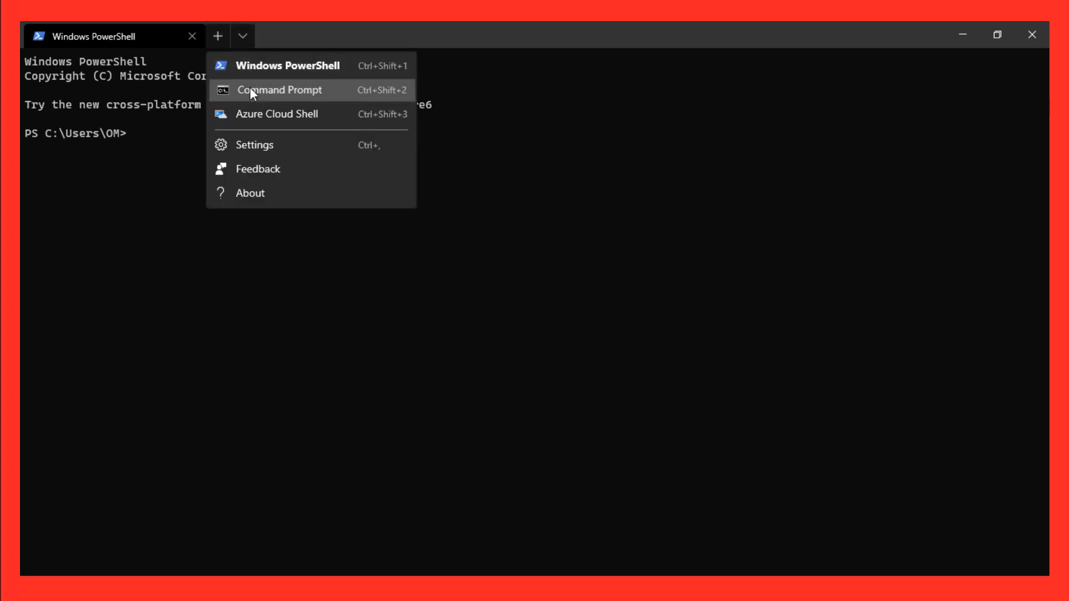
- Add a Command Prompt tab in Windows Terminal next to the PowerShell session
{"action": "left_click", "coordinate": [280, 89]}
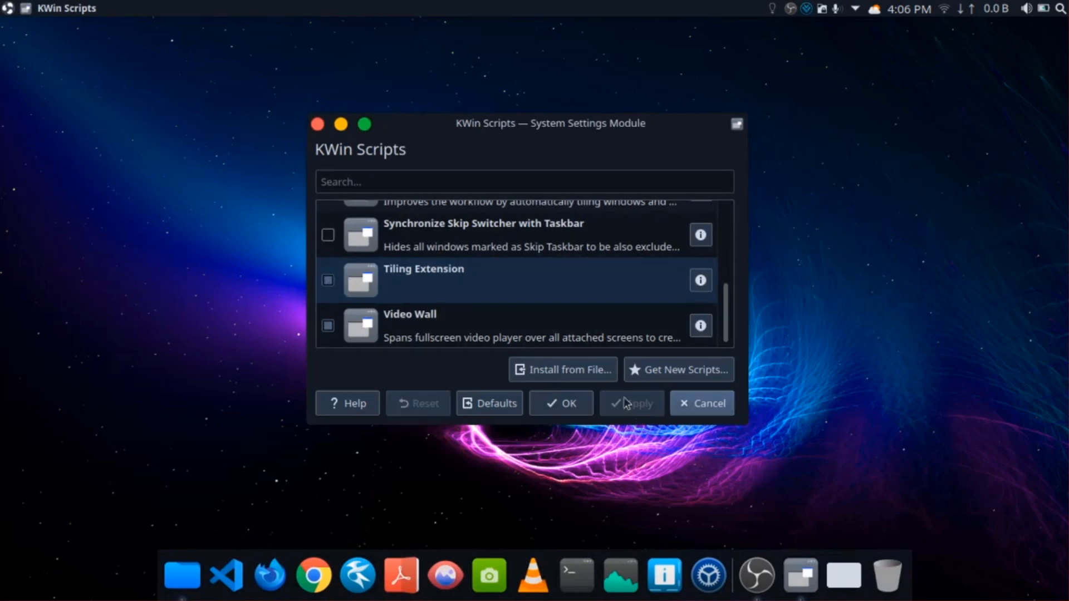
- Close KWin Scripts, launch a Konsole window and run dir in it
{"action": "left_click", "coordinate": [702, 403]}
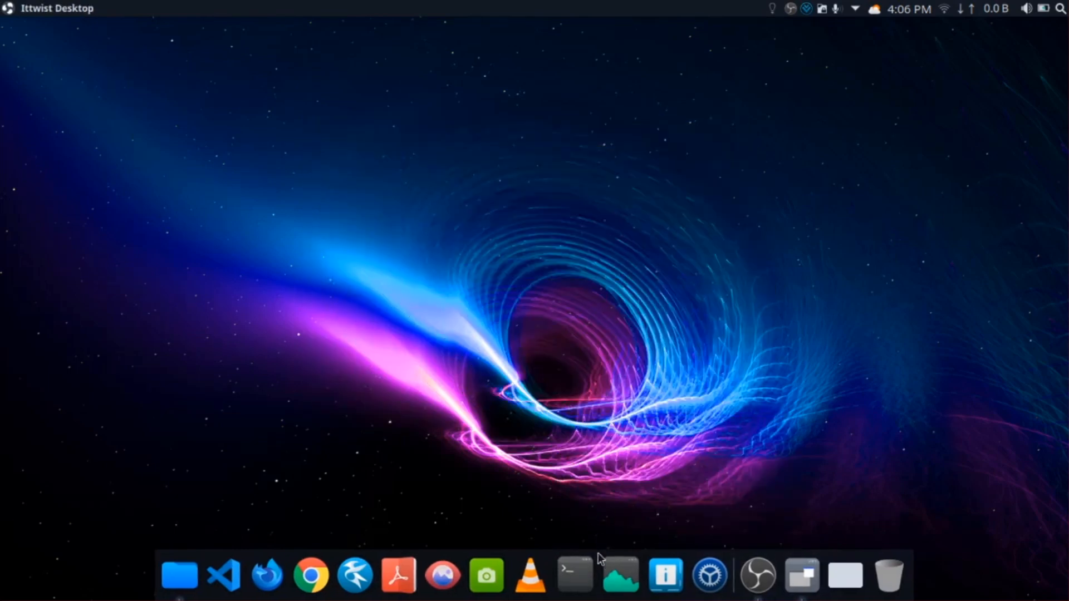
{"action": "left_click", "coordinate": [576, 575]}
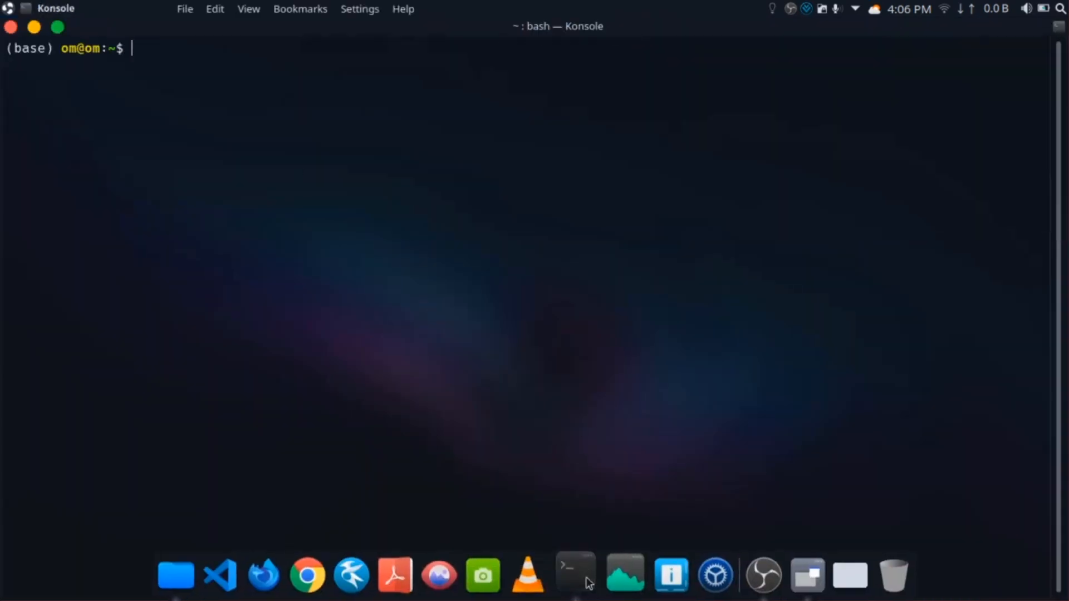
{"action": "right_click", "coordinate": [576, 574]}
{"action": "type", "text": "ls"}
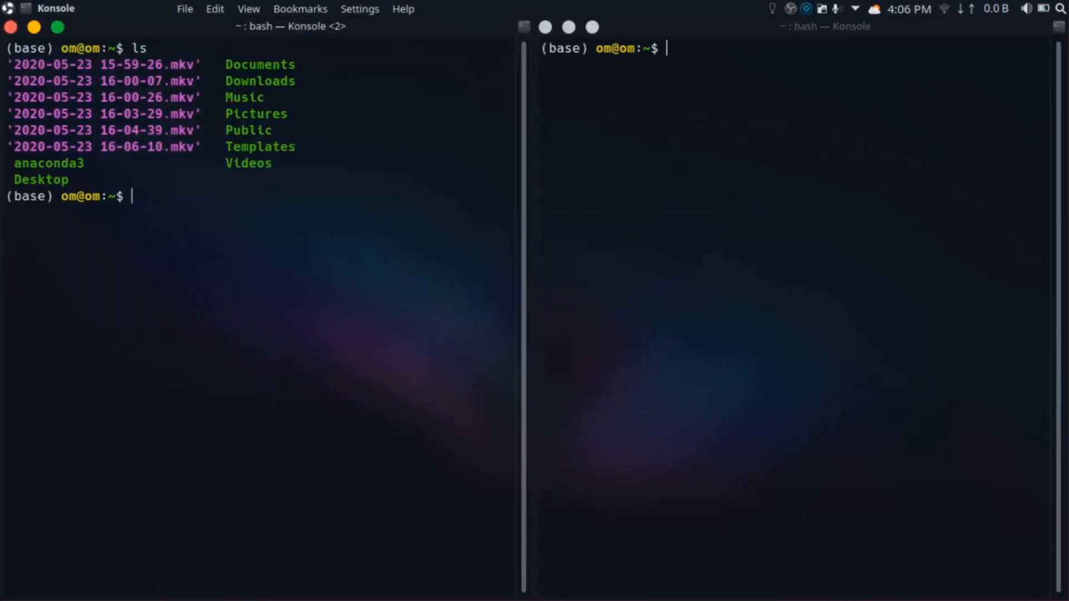
{"action": "type", "text": "dir"}
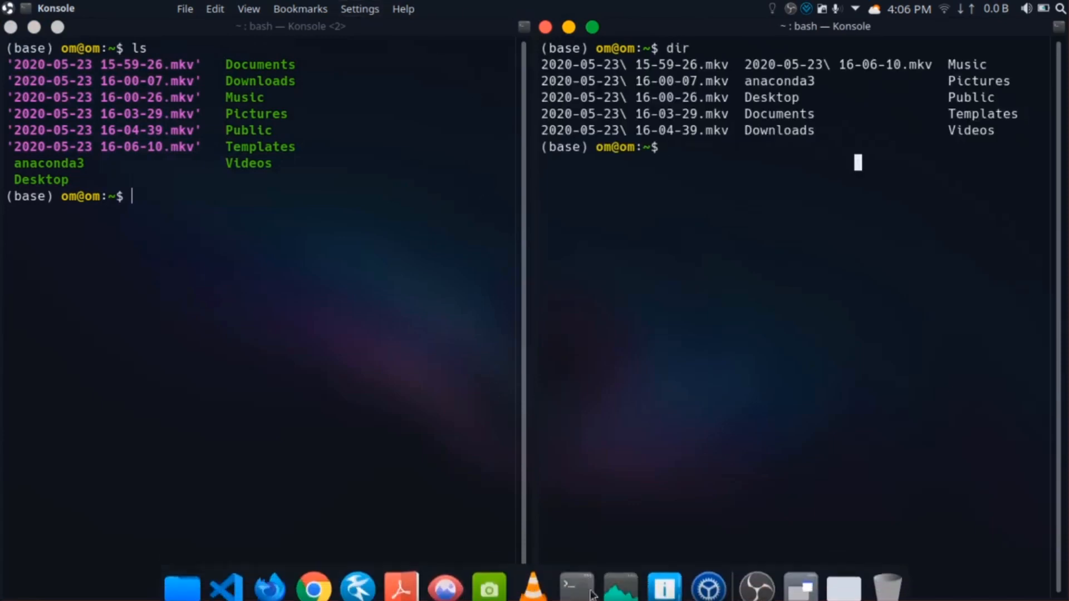
- Open two more Konsole windows from the dock menu so they tile automatically
{"action": "right_click", "coordinate": [576, 588]}
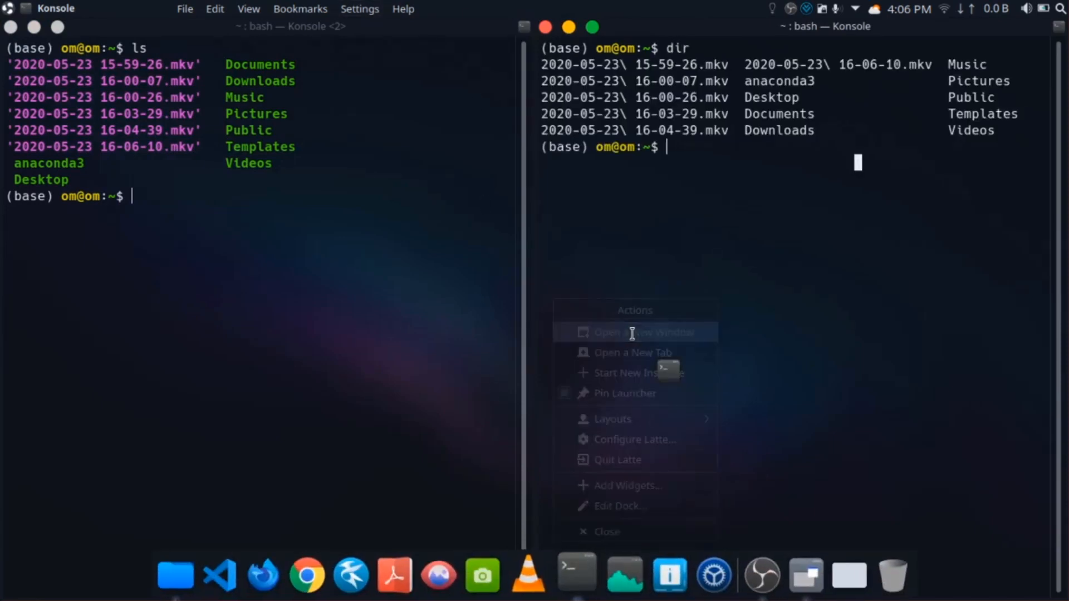
{"action": "left_click", "coordinate": [635, 331]}
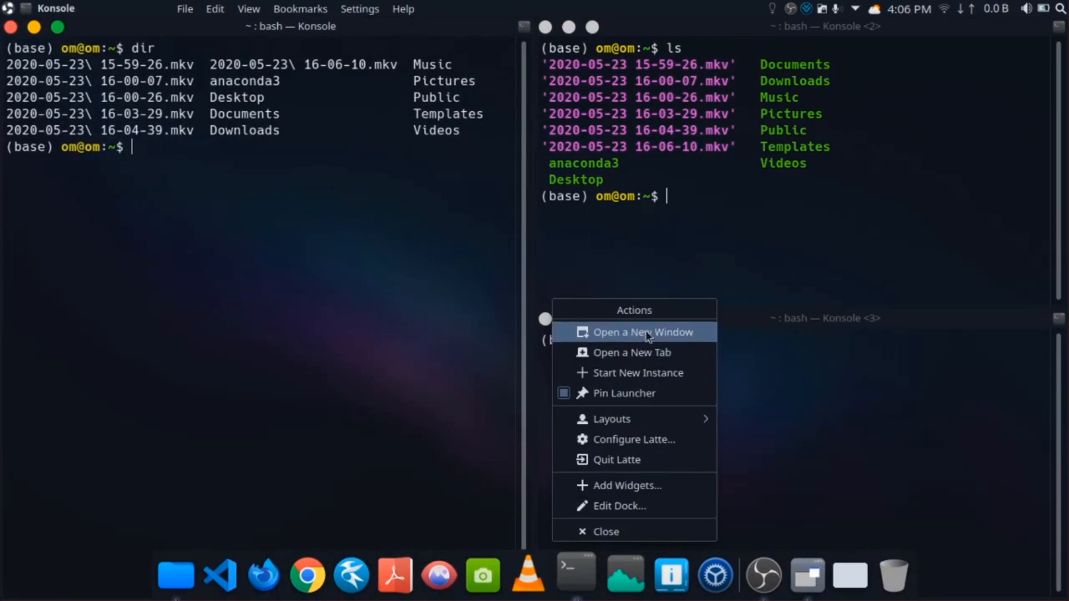
{"action": "left_click", "coordinate": [642, 332]}
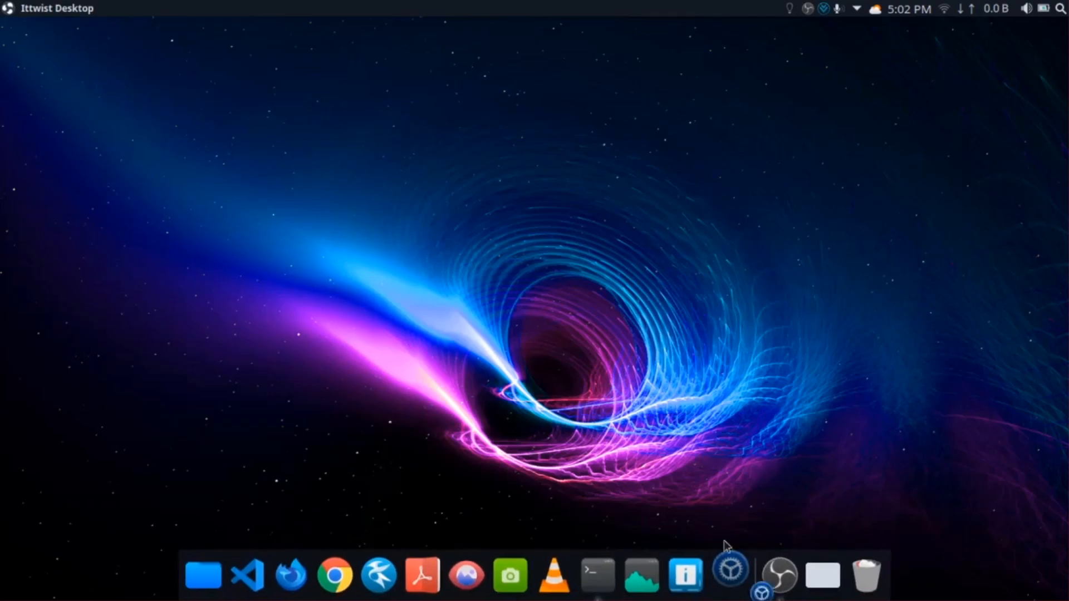
- Browse Global Theme, Plasma Style and Fonts in System Settings
{"action": "left_click", "coordinate": [731, 572]}
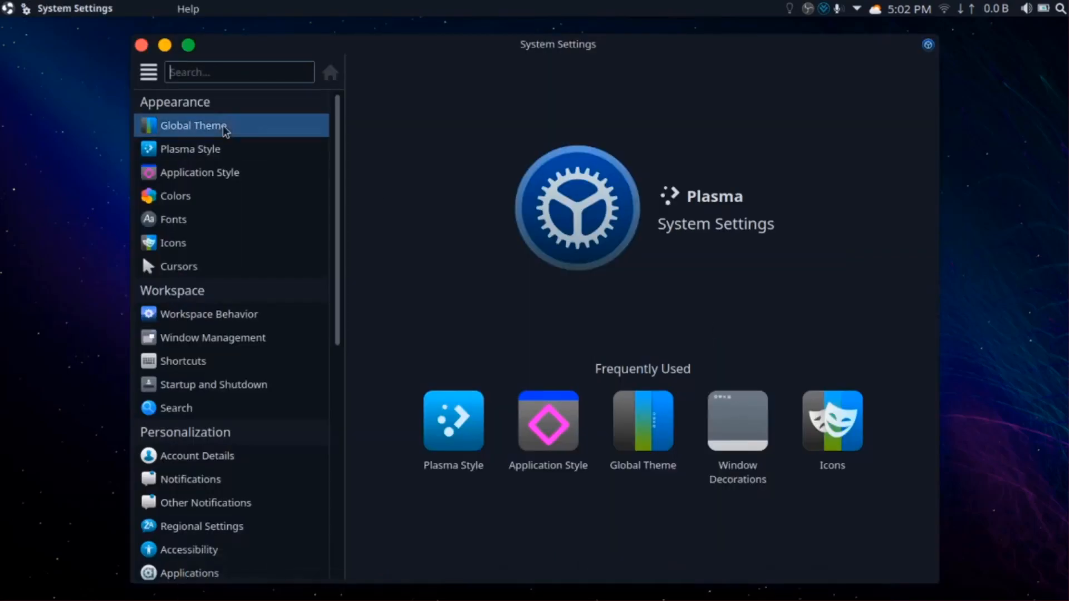
{"action": "left_click", "coordinate": [194, 124]}
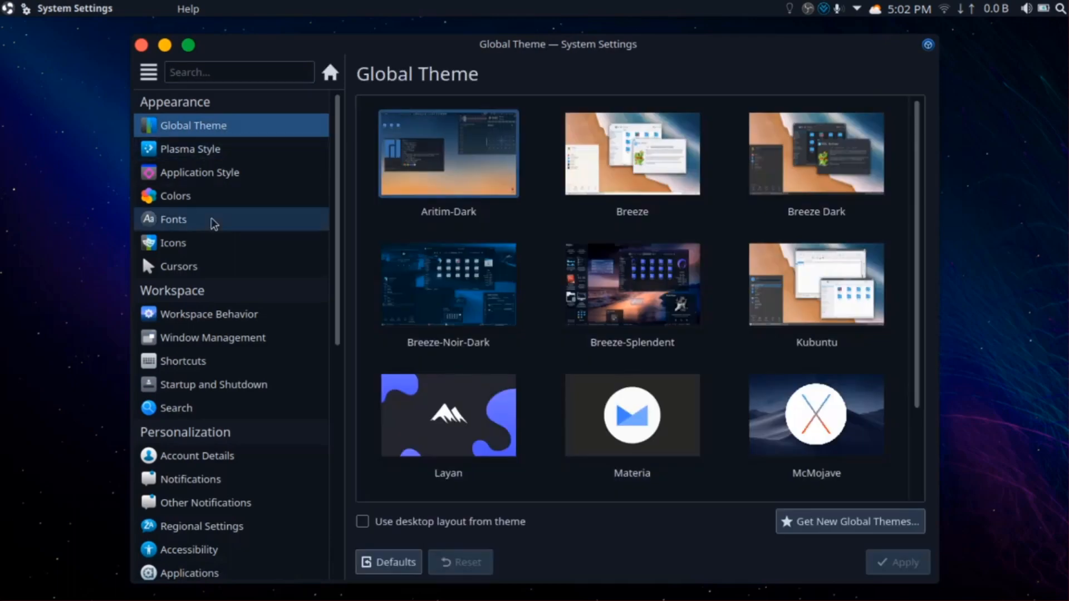
{"action": "left_click", "coordinate": [189, 149]}
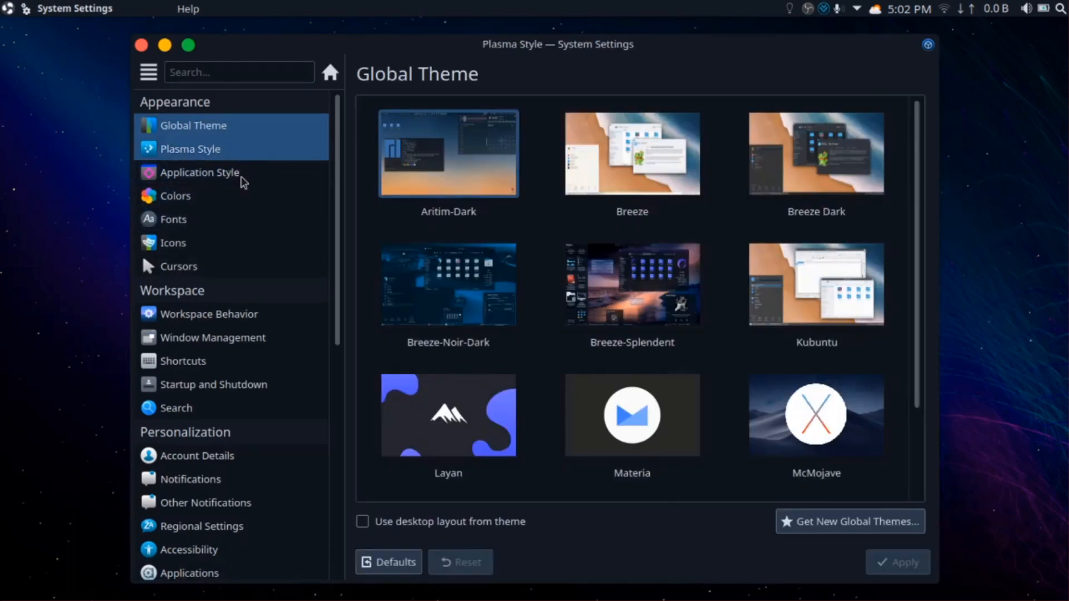
{"action": "left_click", "coordinate": [189, 149]}
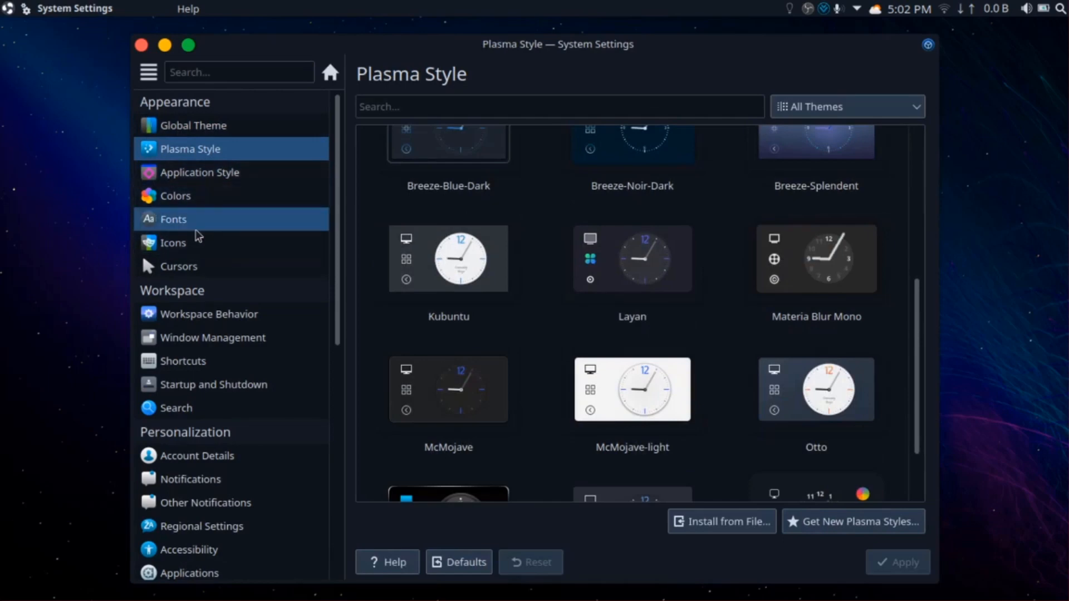
{"action": "left_click", "coordinate": [172, 219]}
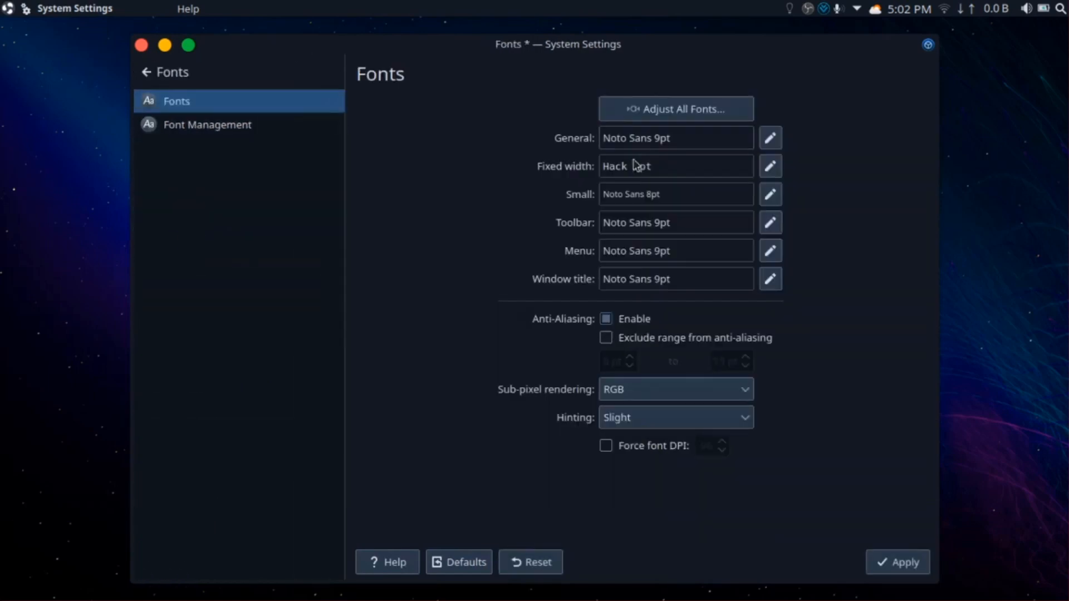
- Go to the Icons page and bring up the Download New Icons browser
{"action": "left_click", "coordinate": [148, 72]}
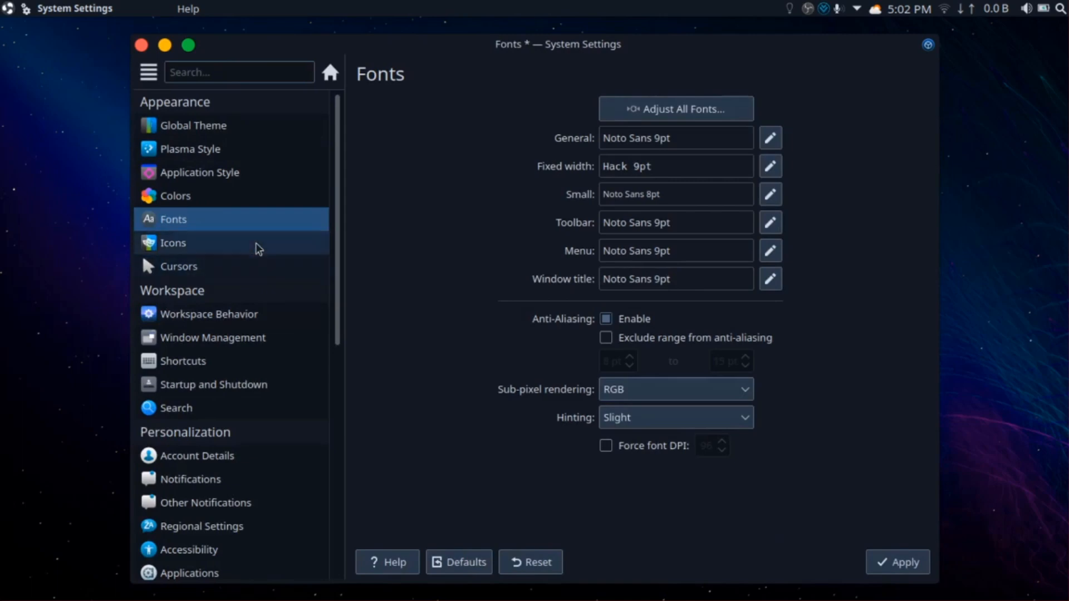
{"action": "left_click", "coordinate": [173, 243]}
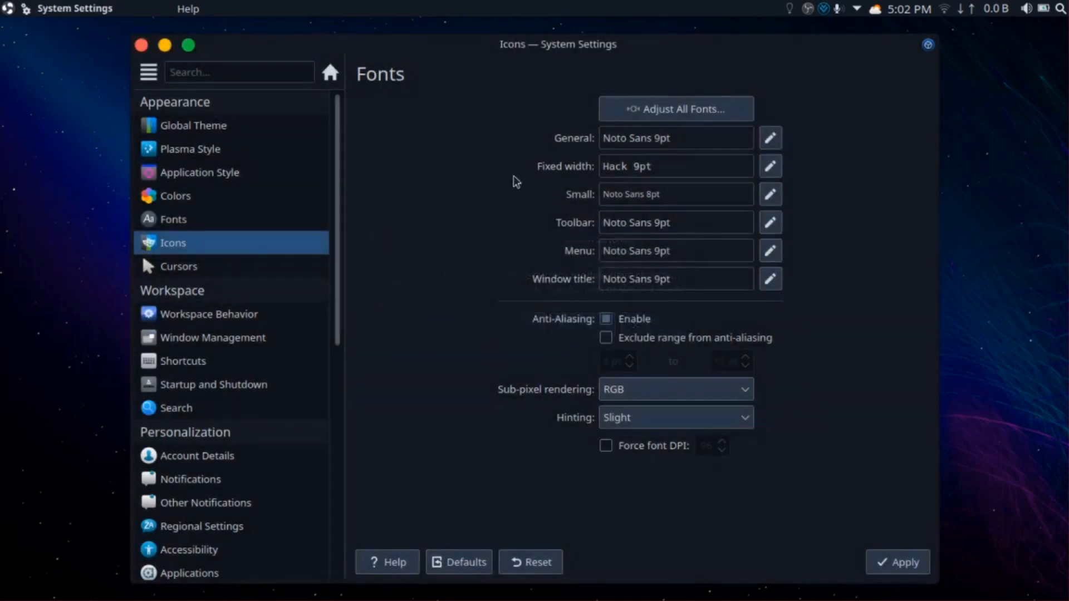
{"action": "left_click", "coordinate": [172, 242]}
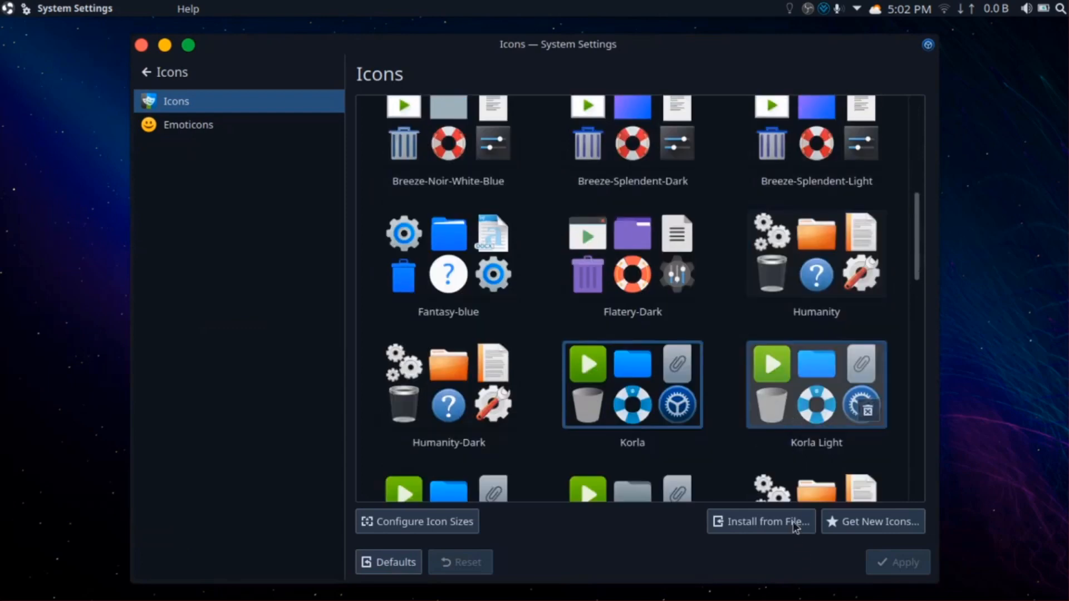
{"action": "left_click", "coordinate": [873, 521]}
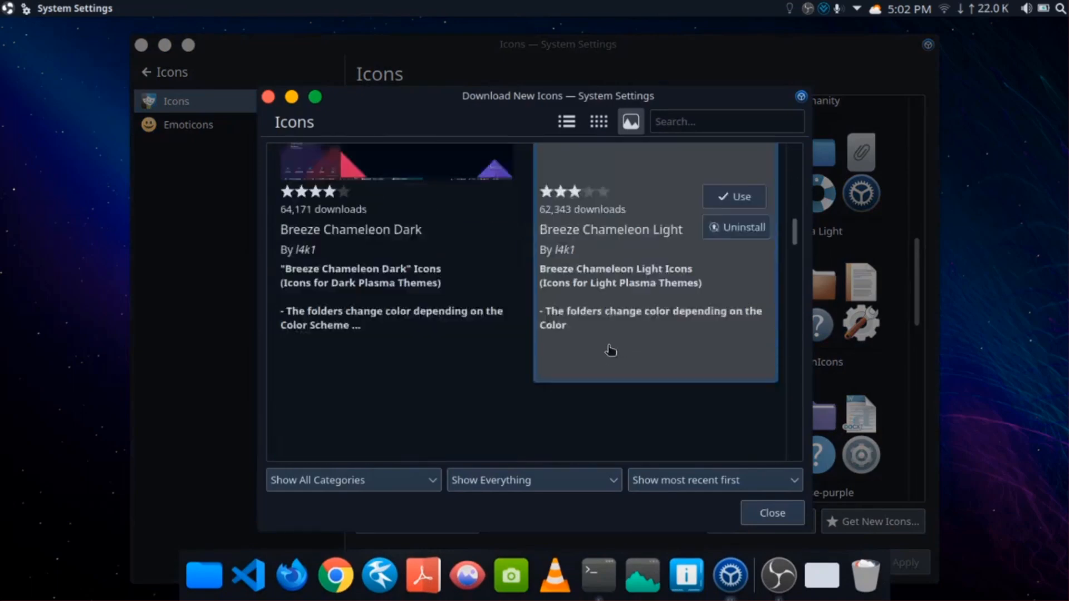
- Apply the downloaded Flatery icon theme from the Download New Icons list
{"action": "scroll", "scroll_direction": "down", "scroll_amount": 3}
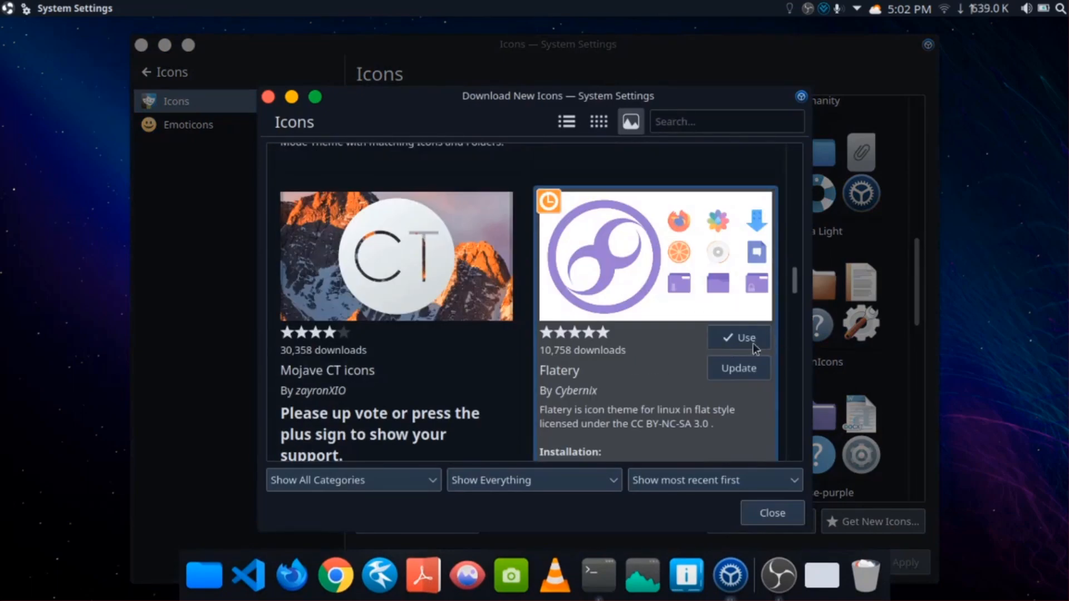
{"action": "left_click", "coordinate": [772, 512]}
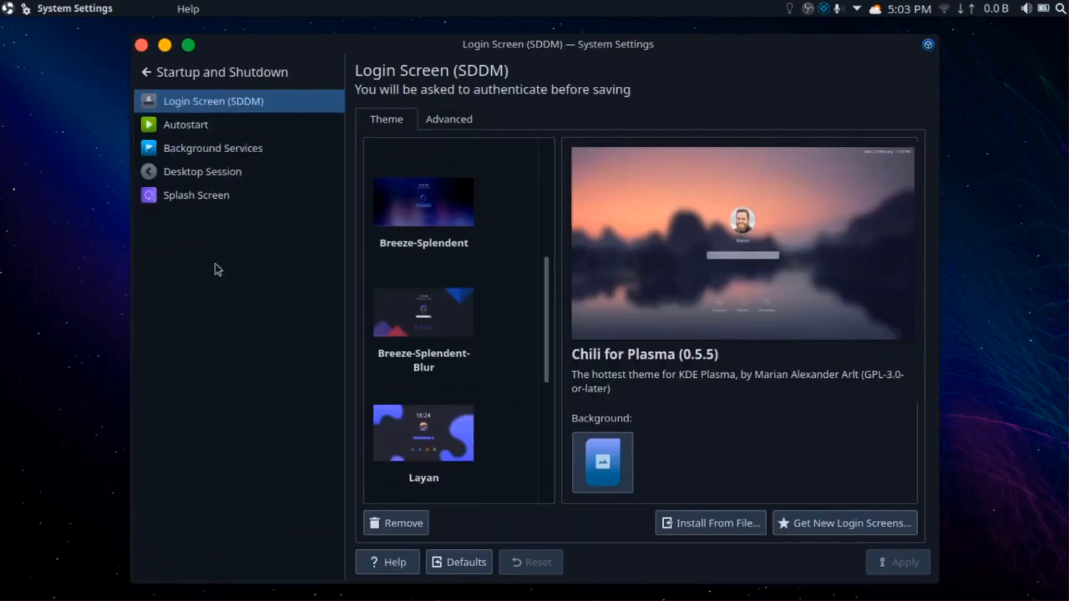
{"action": "scroll", "scroll_direction": "down", "scroll_amount": 3}
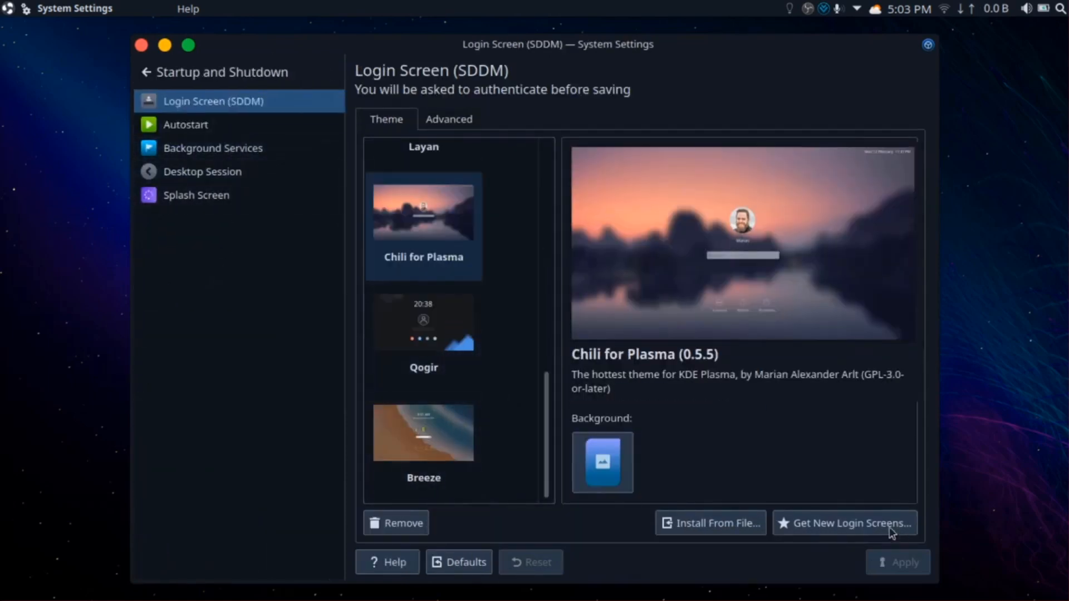
{"action": "left_click", "coordinate": [847, 524]}
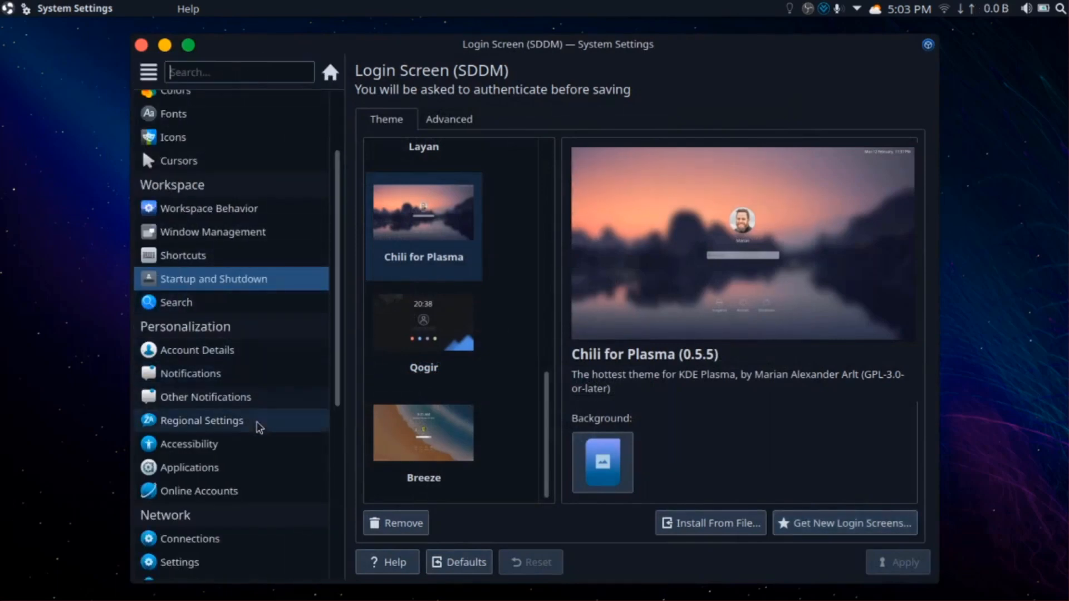
{"action": "scroll", "scroll_direction": "down", "scroll_amount": 3}
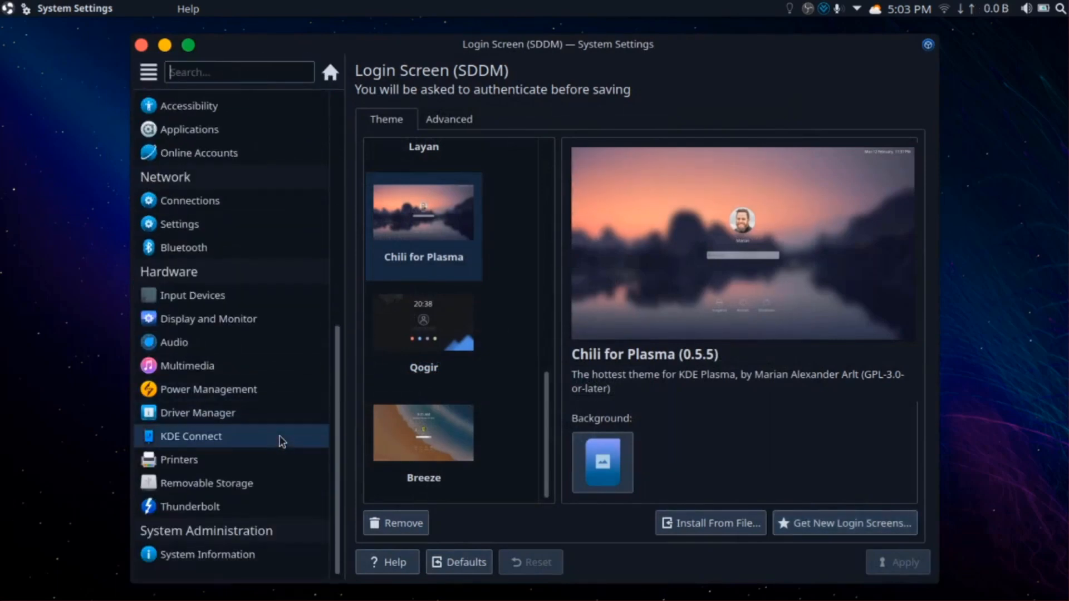